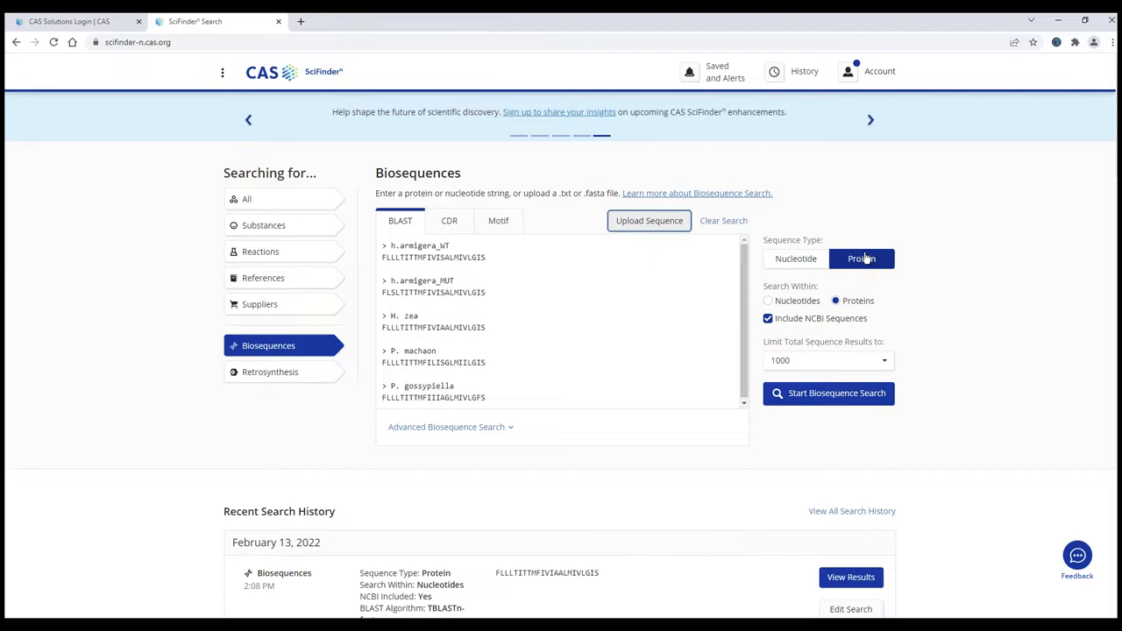
Submit the five-sequence protein BLAST search and view its 142 matches
{"action": "left_click", "coordinate": [827, 392]}
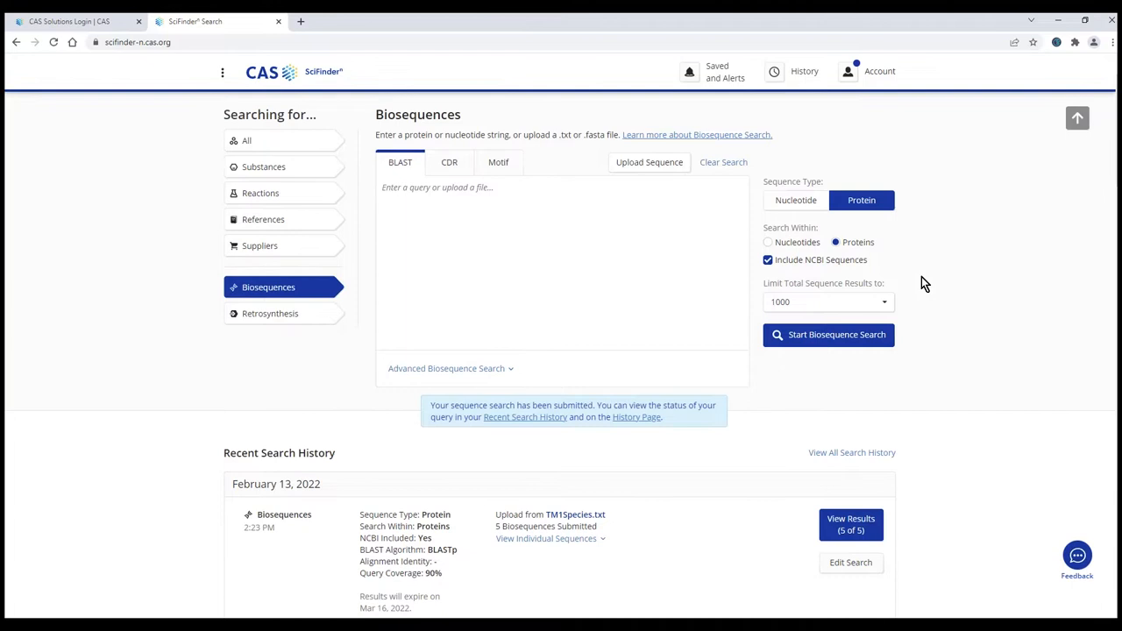
{"action": "left_click", "coordinate": [850, 523]}
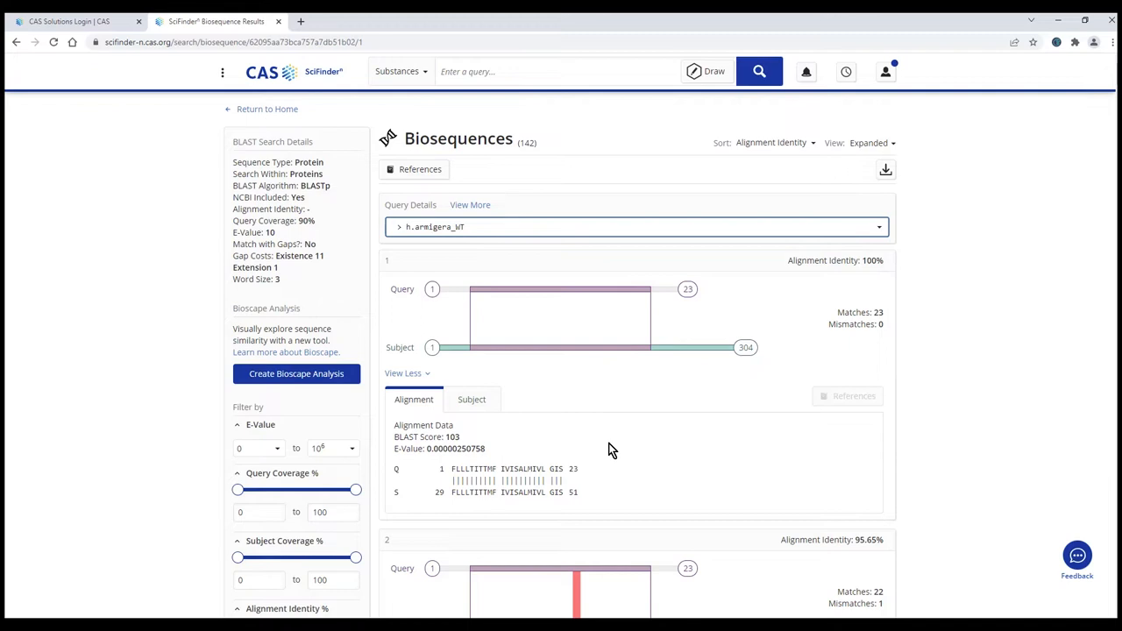
View subject details and NCBI records for hits AYM54687.1 and PCG66906.1
{"action": "left_click", "coordinate": [472, 398]}
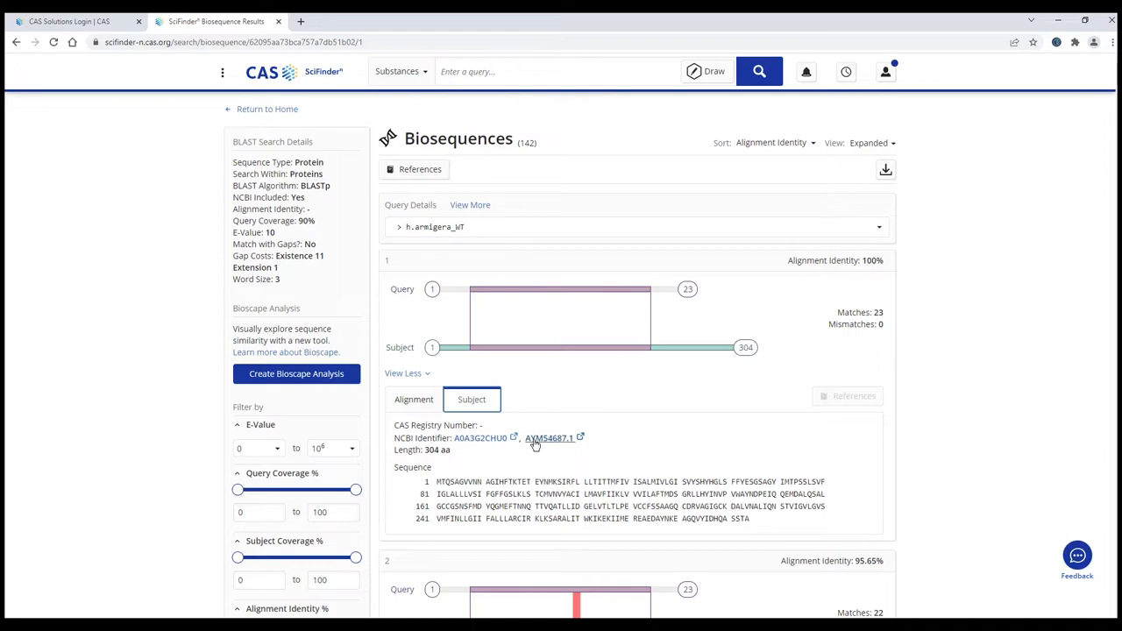
{"action": "left_click", "coordinate": [549, 437]}
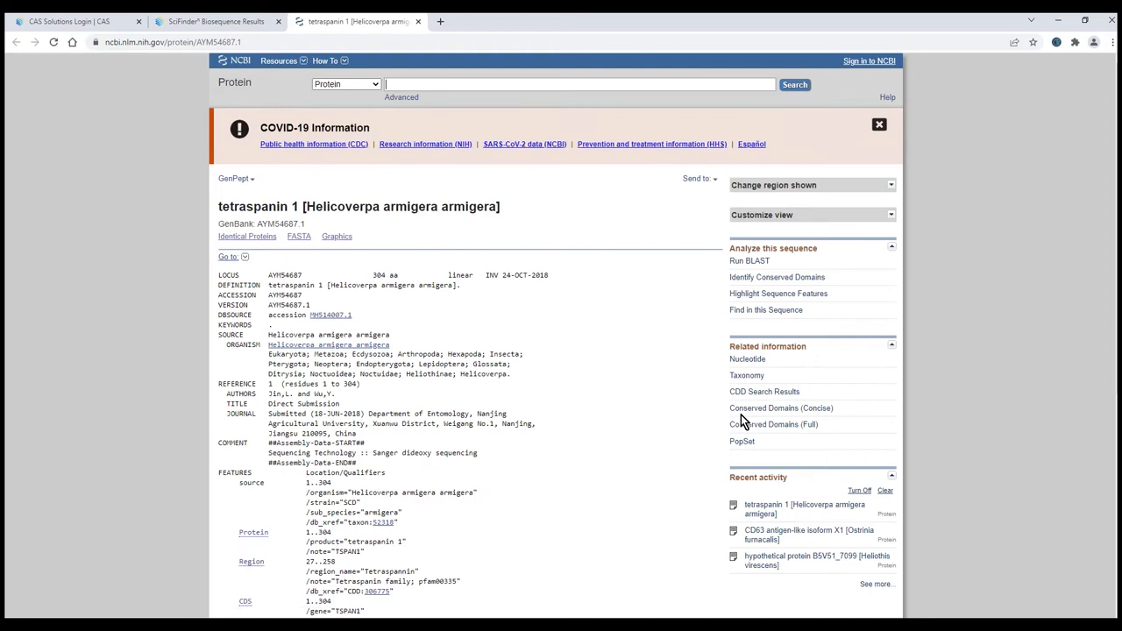
{"action": "left_click", "coordinate": [214, 21]}
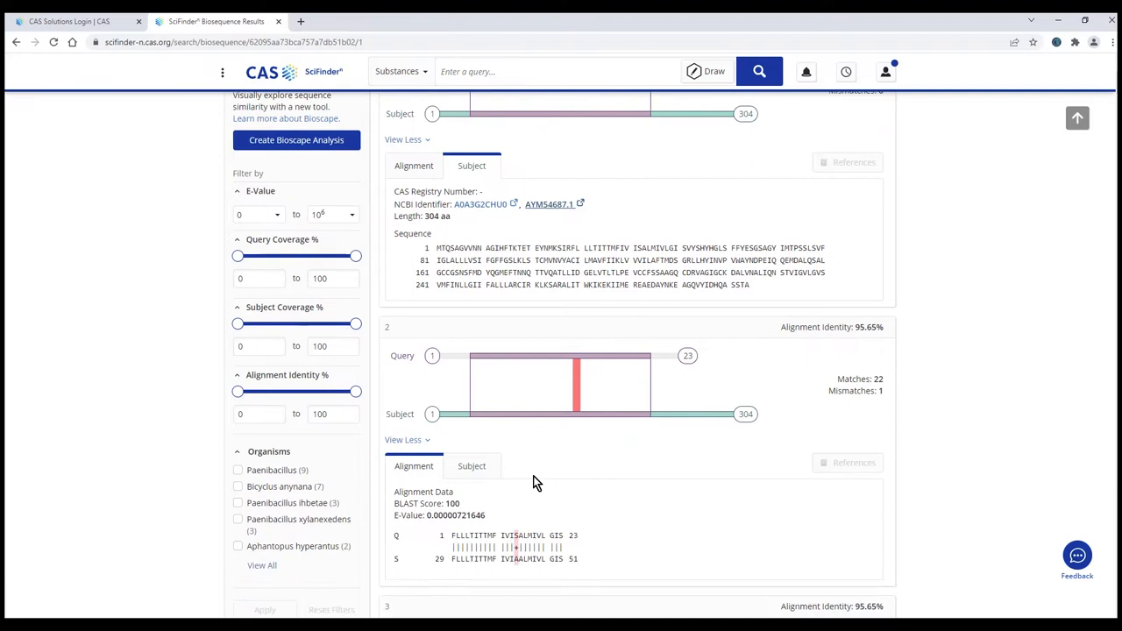
{"action": "left_click", "coordinate": [471, 465]}
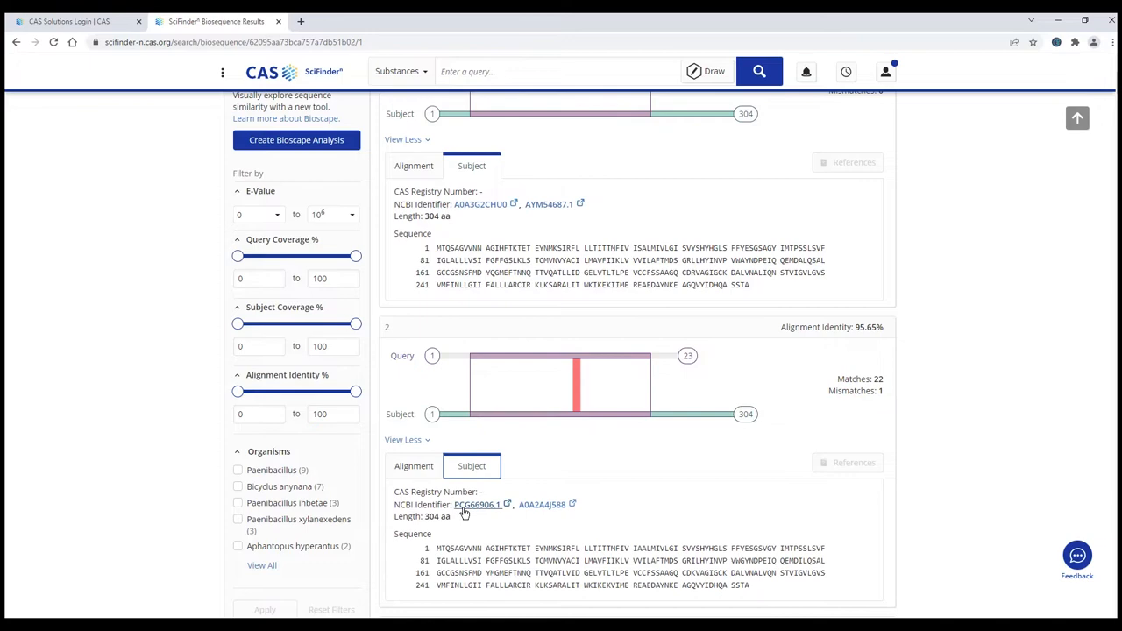
{"action": "left_click", "coordinate": [477, 504]}
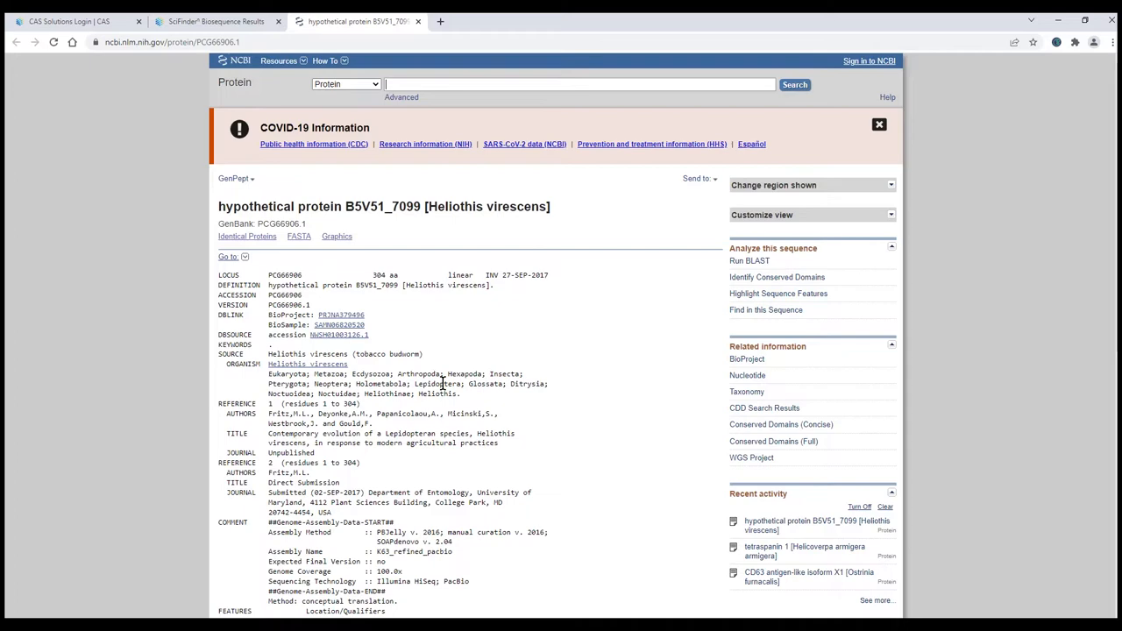
Return from the PCG66906.1 NCBI record to the h.armigera_WT BLAST results
{"action": "left_click", "coordinate": [215, 21]}
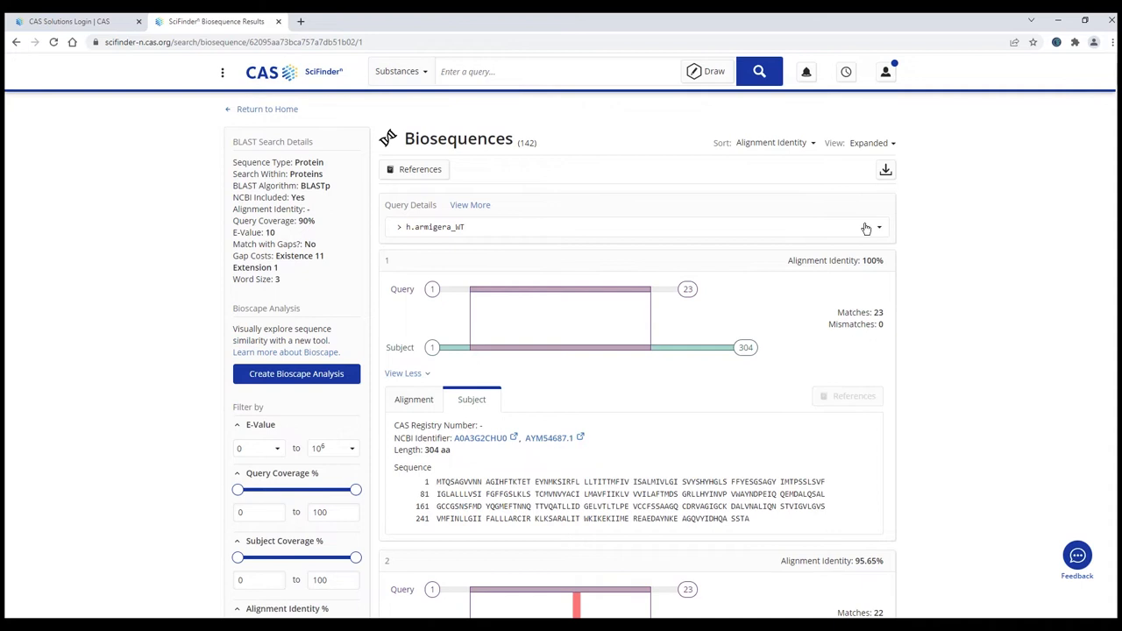
Switch to h.armigera_MUT results and filter organisms to Ostrinia furnacalis
{"action": "left_click", "coordinate": [296, 373]}
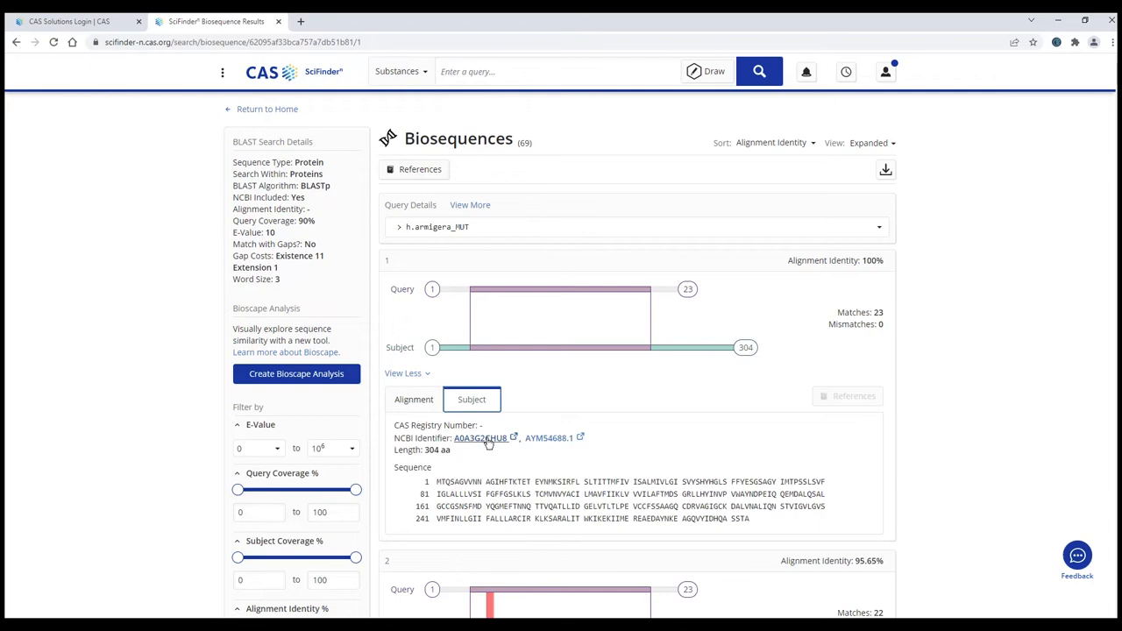
{"action": "left_click", "coordinate": [549, 437]}
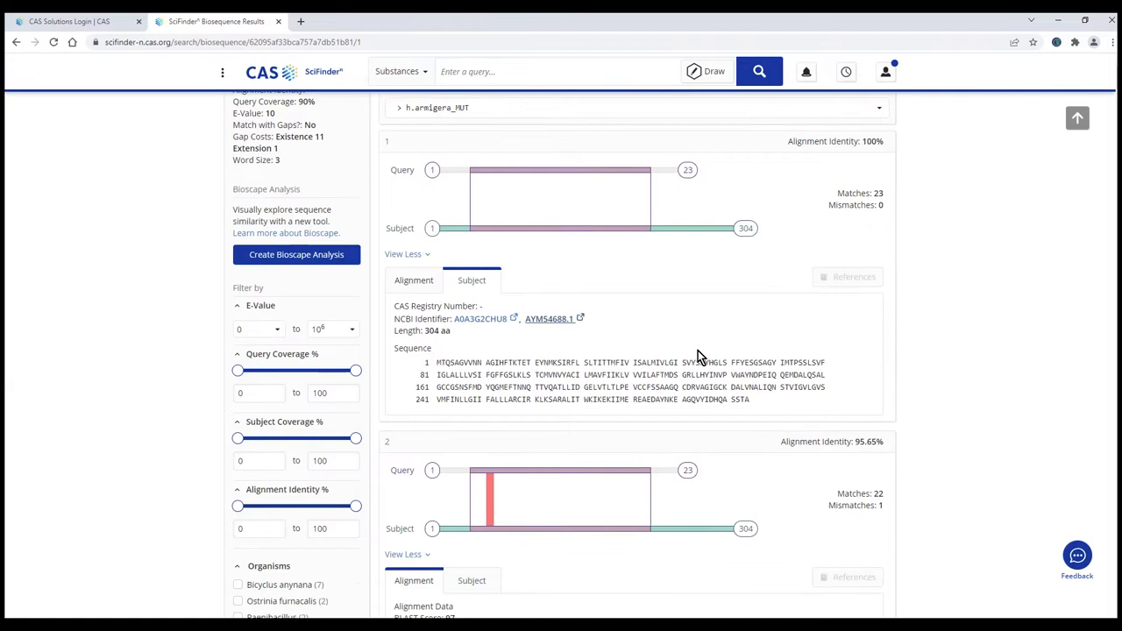
{"action": "scroll", "scroll_direction": "down", "scroll_amount": 3}
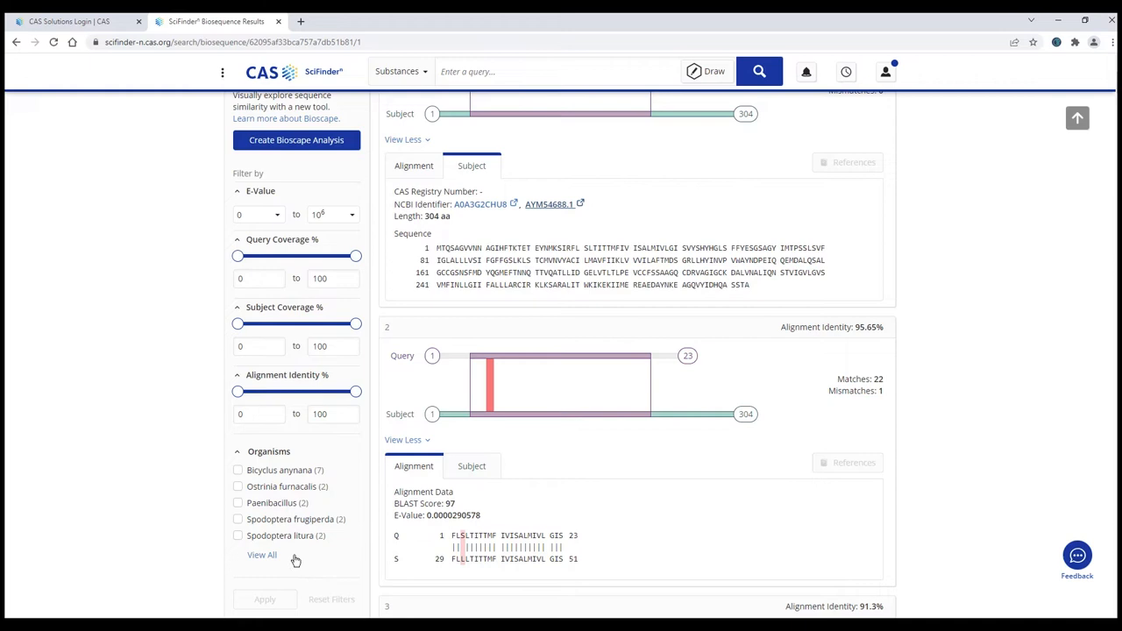
{"action": "left_click", "coordinate": [238, 486]}
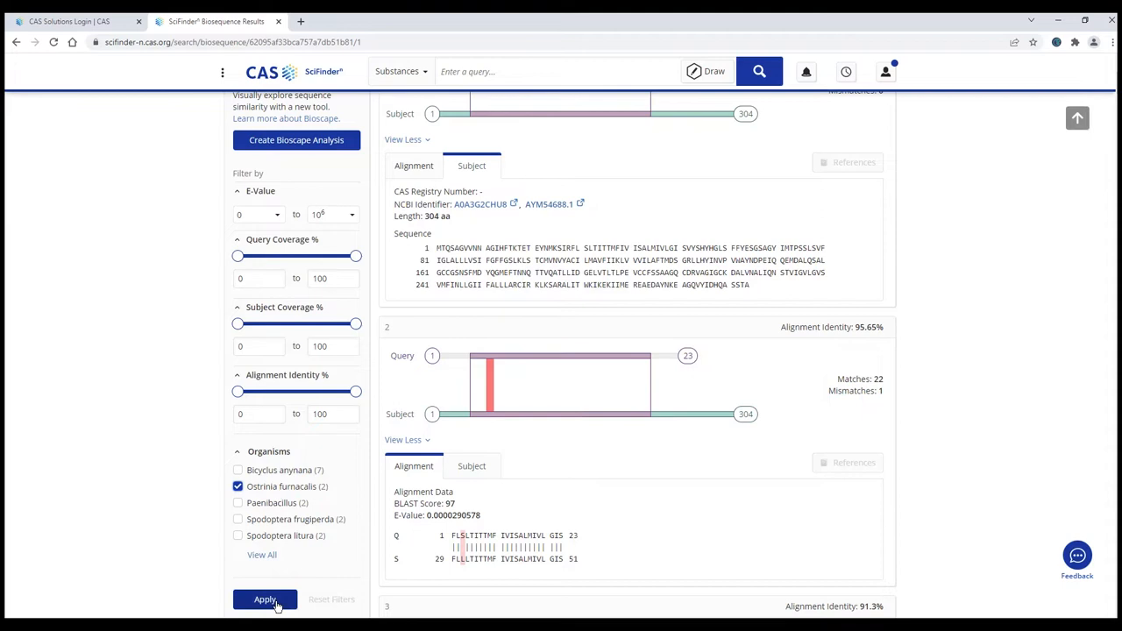
{"action": "left_click", "coordinate": [265, 600]}
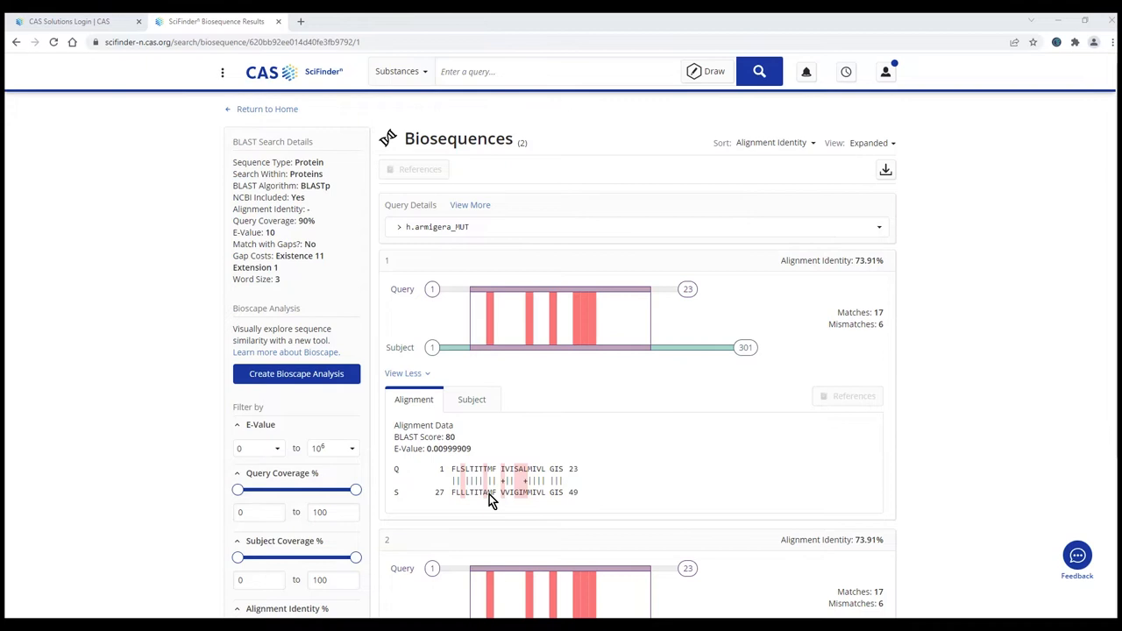
{"action": "scroll", "scroll_direction": "down", "scroll_amount": 3}
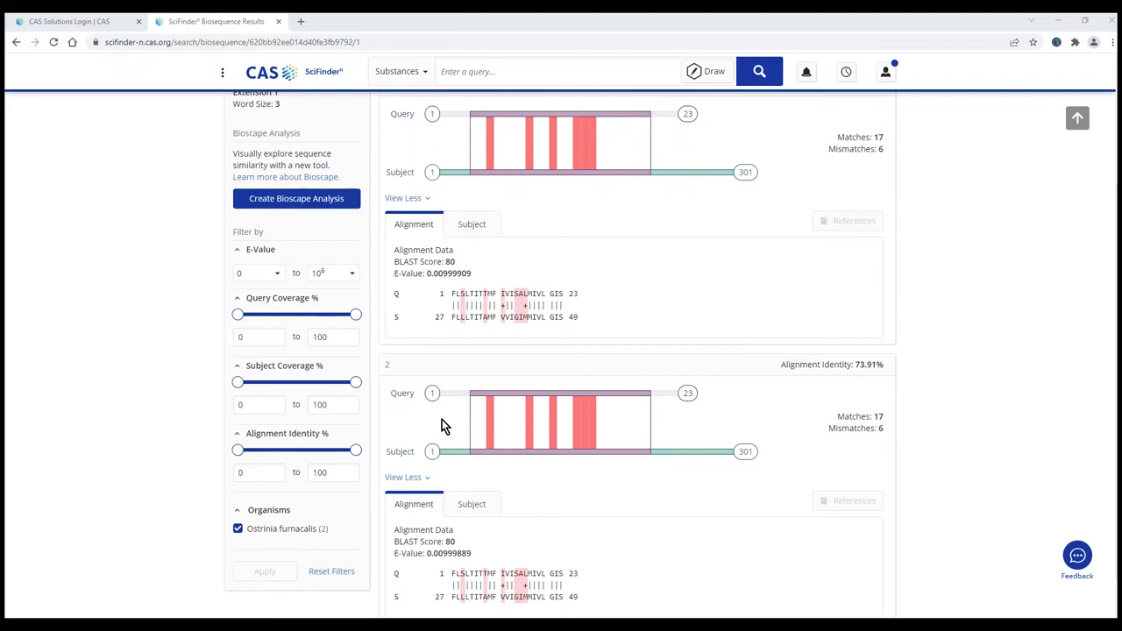
{"action": "left_click", "coordinate": [237, 528]}
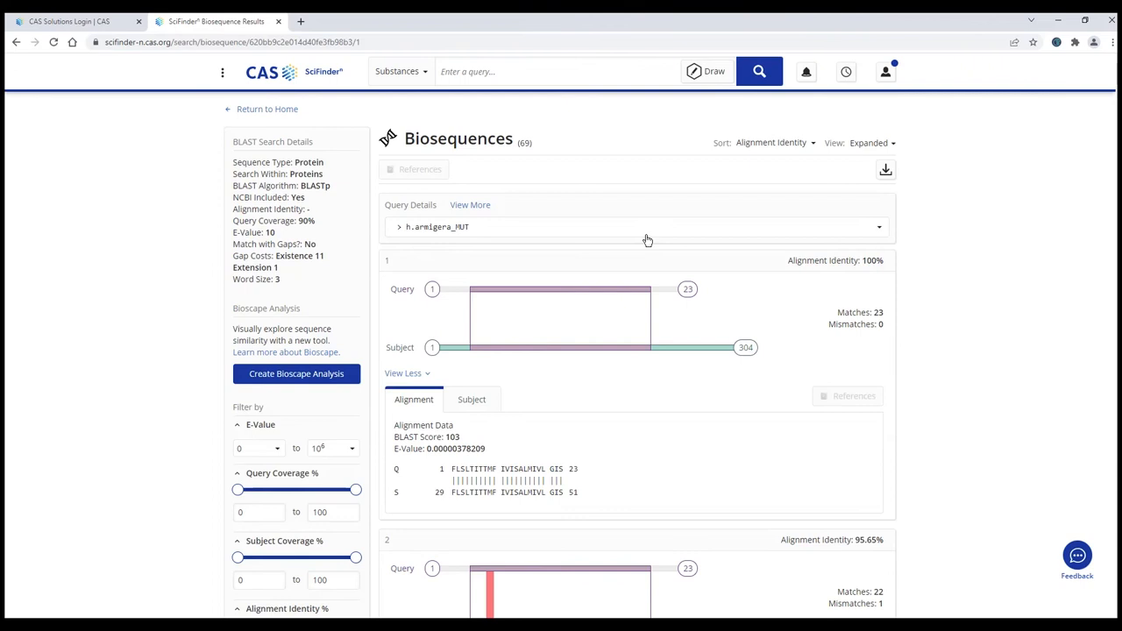
{"action": "left_click", "coordinate": [885, 169]}
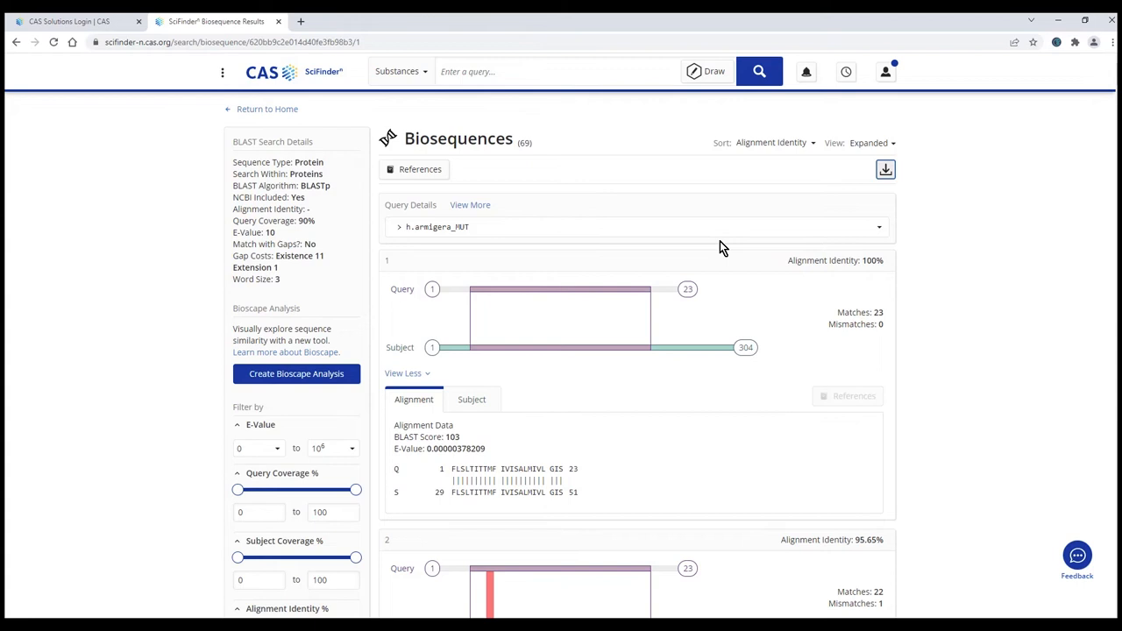
Download the h.armigera_MUT BLAST hits as an Excel workbook
{"action": "left_click", "coordinate": [885, 169]}
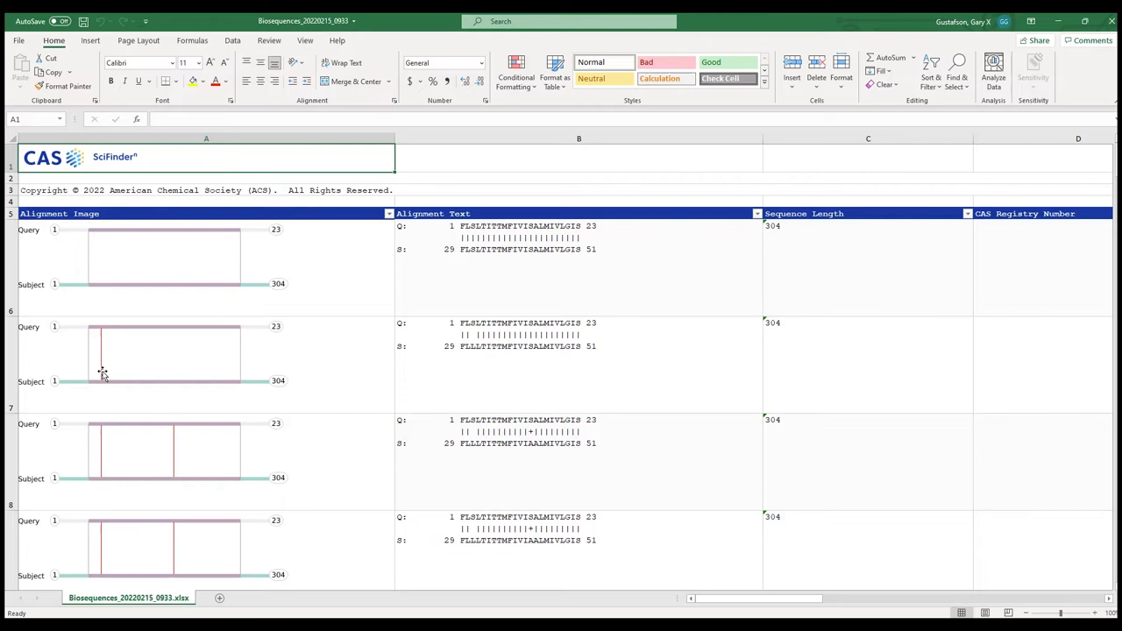
{"action": "mouse_move", "coordinate": [471, 334]}
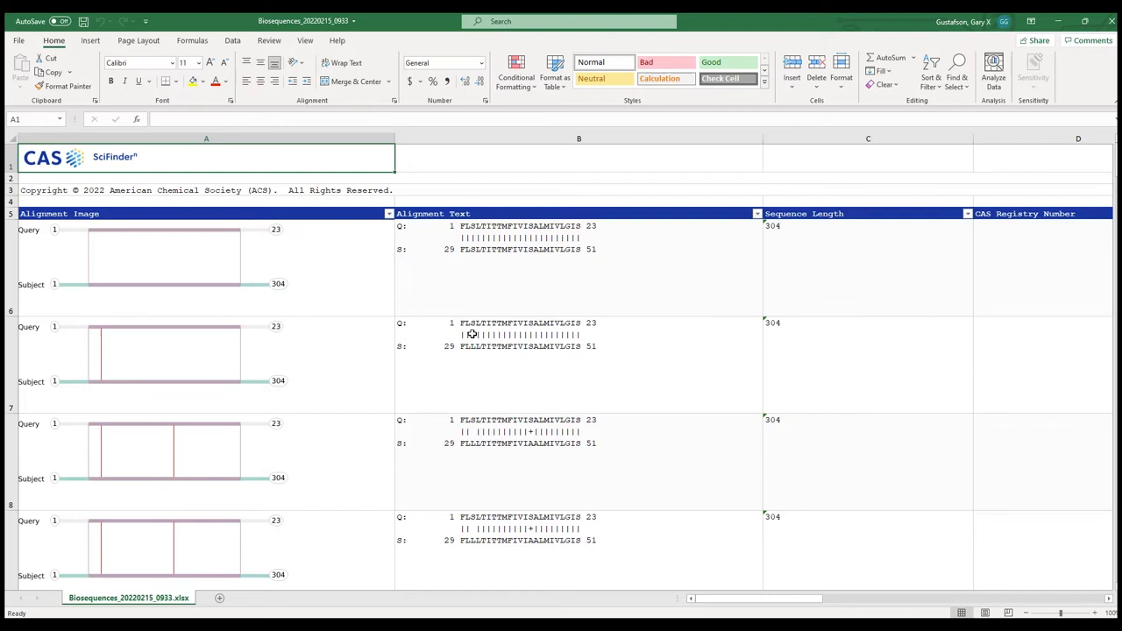
{"action": "mouse_move", "coordinate": [529, 433]}
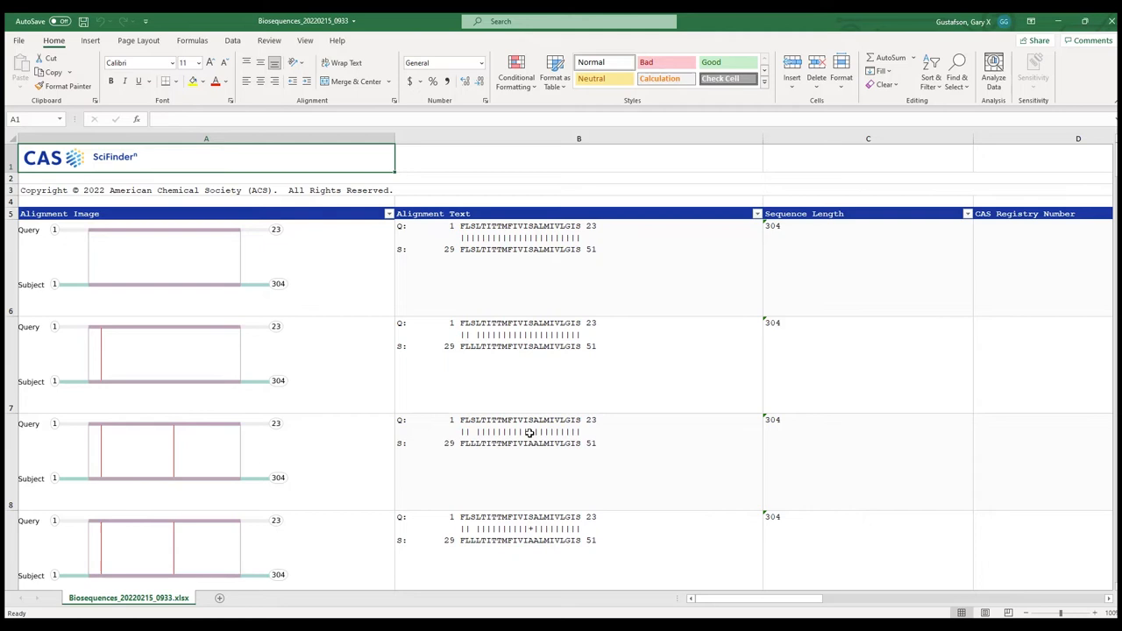
{"action": "mouse_move", "coordinate": [677, 382]}
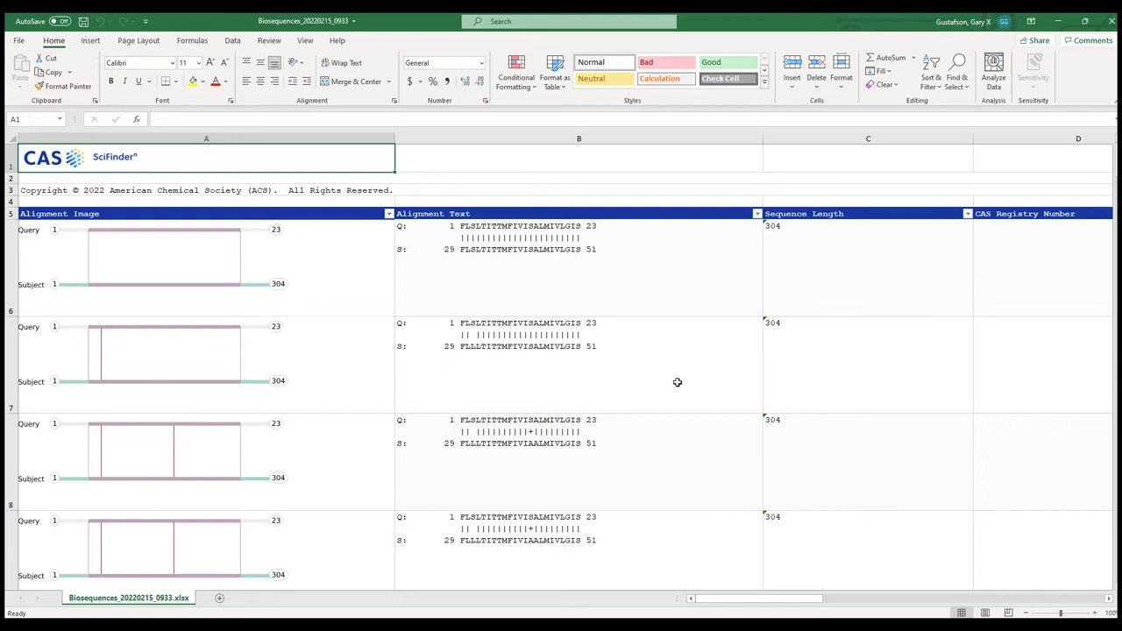
Open the Biosequences workbook and scroll right through its identifier and organism columns
{"action": "left_click", "coordinate": [967, 213]}
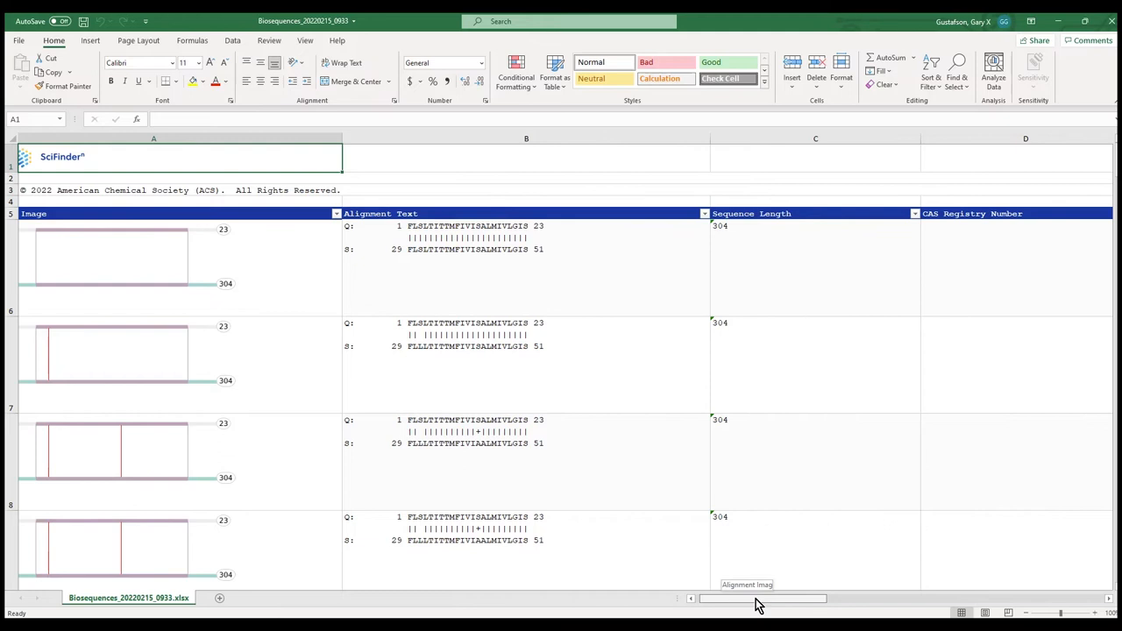
{"action": "scroll", "scroll_direction": "right", "scroll_amount": 3}
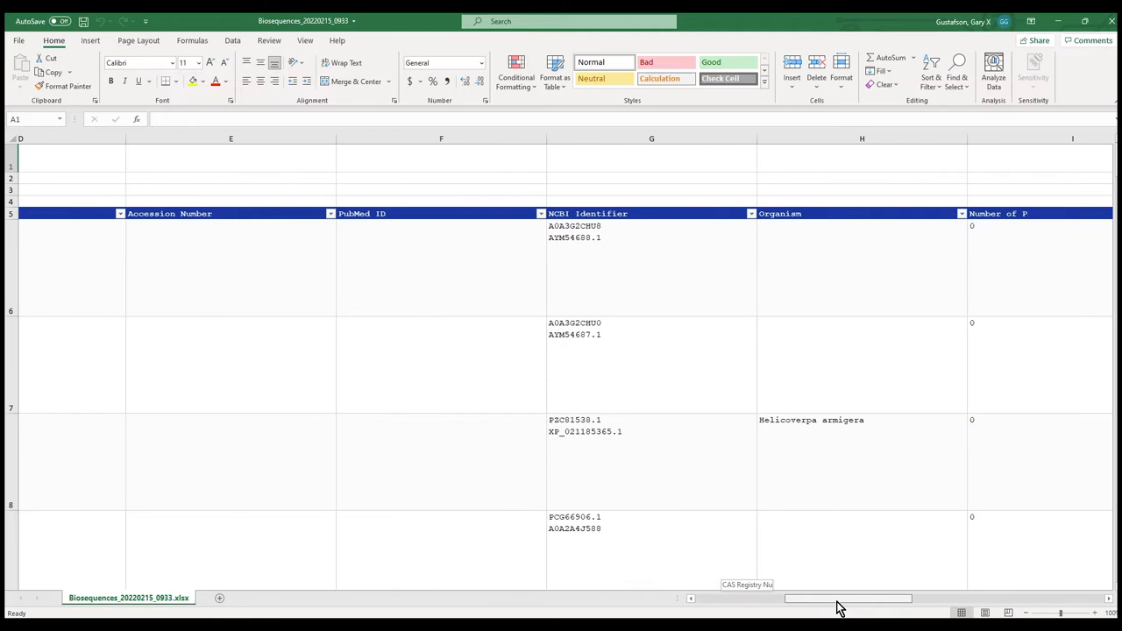
{"action": "scroll", "scroll_direction": "right", "scroll_amount": 3}
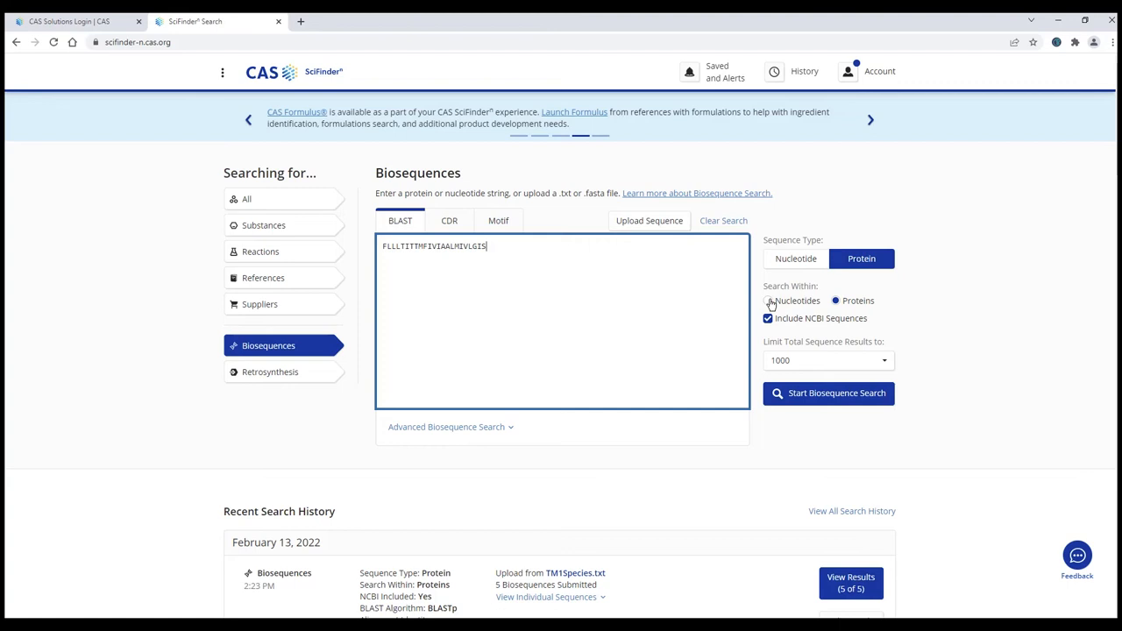
Search FLLLTITTMFIVIAALMIVLGIS within nucleotides and view the 100%-identity hits
{"action": "left_click", "coordinate": [827, 393]}
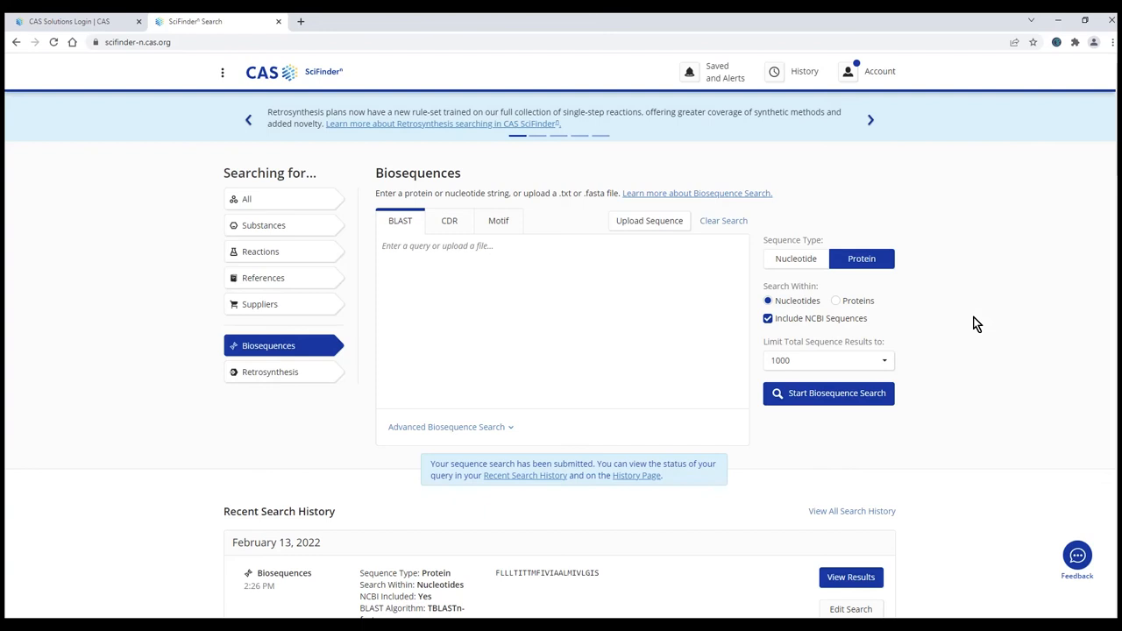
{"action": "left_click", "coordinate": [850, 577]}
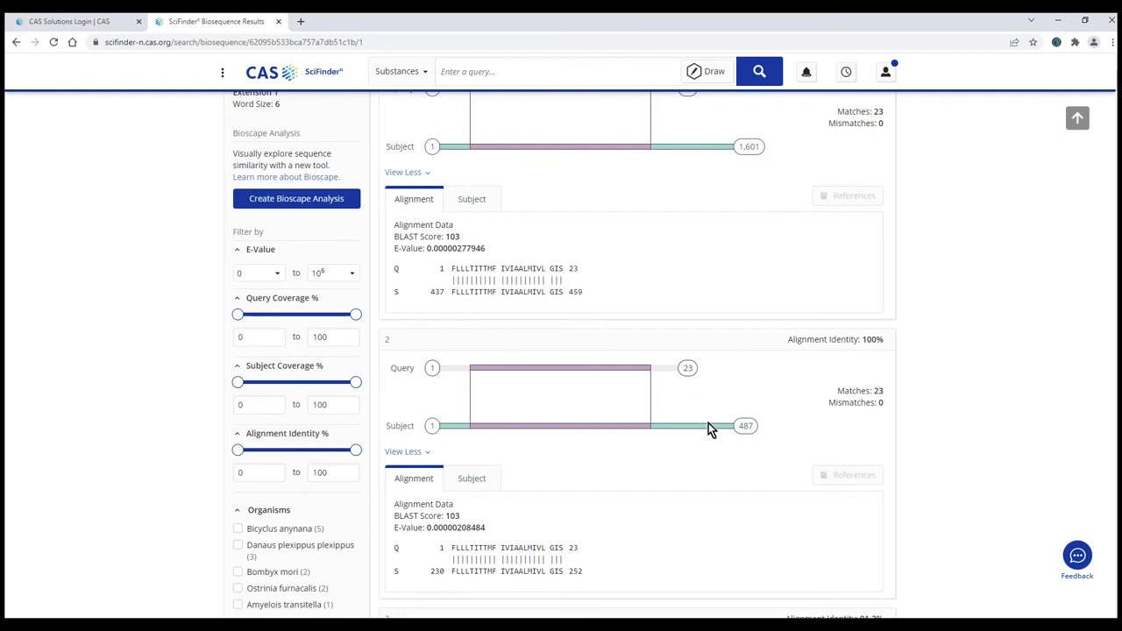
{"action": "mouse_move", "coordinate": [463, 499]}
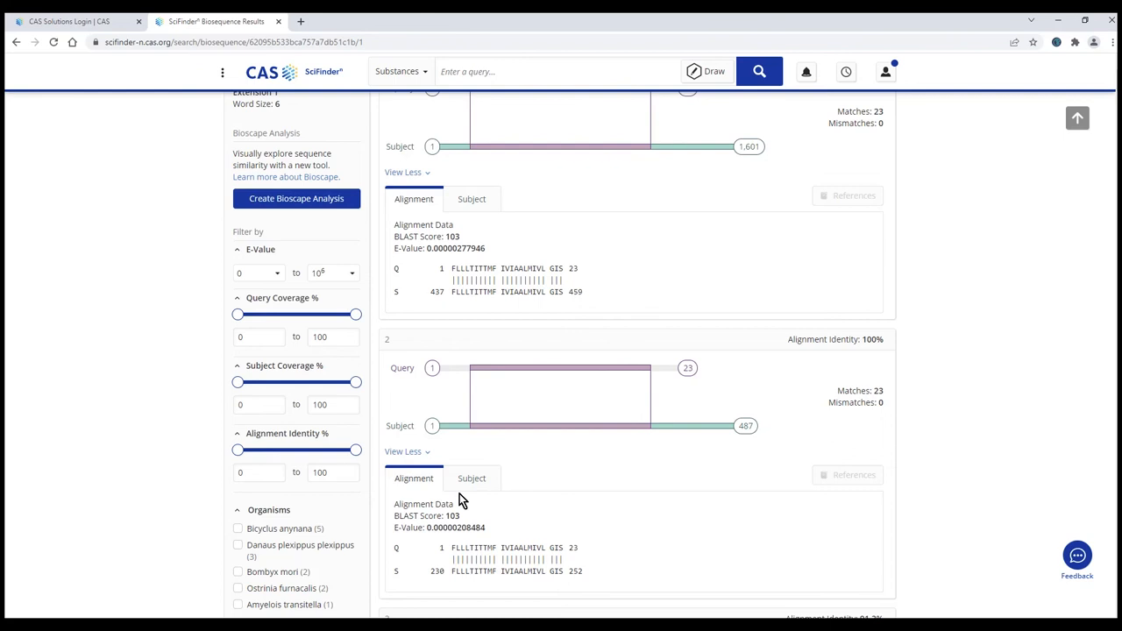
{"action": "mouse_move", "coordinate": [690, 397]}
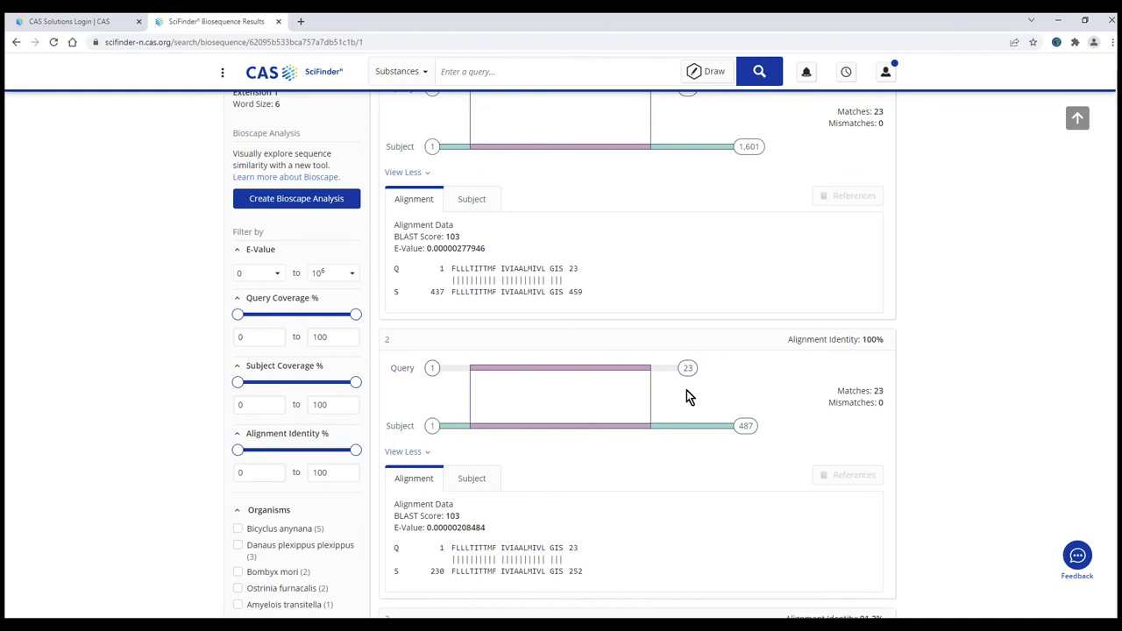
{"action": "mouse_move", "coordinate": [443, 585]}
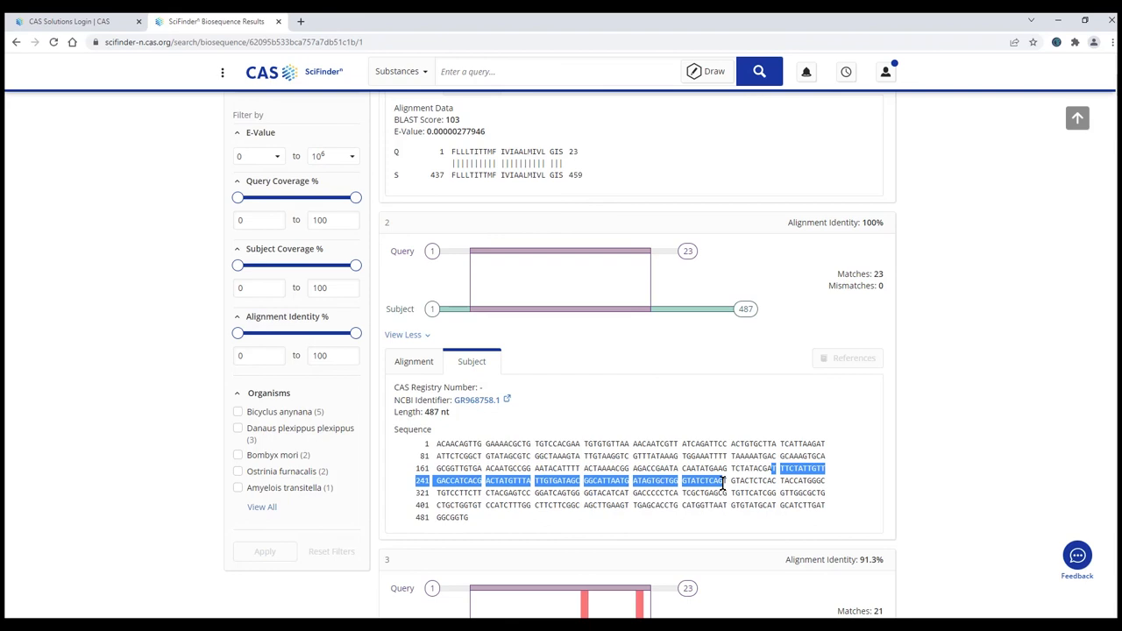
{"action": "mouse_move", "coordinate": [576, 143]}
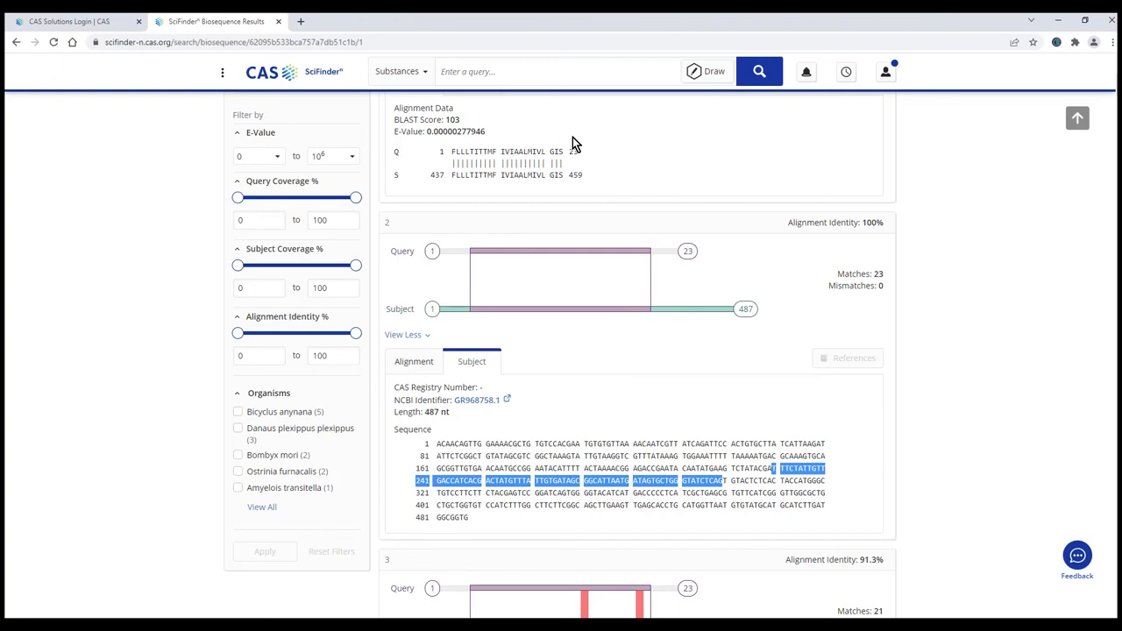